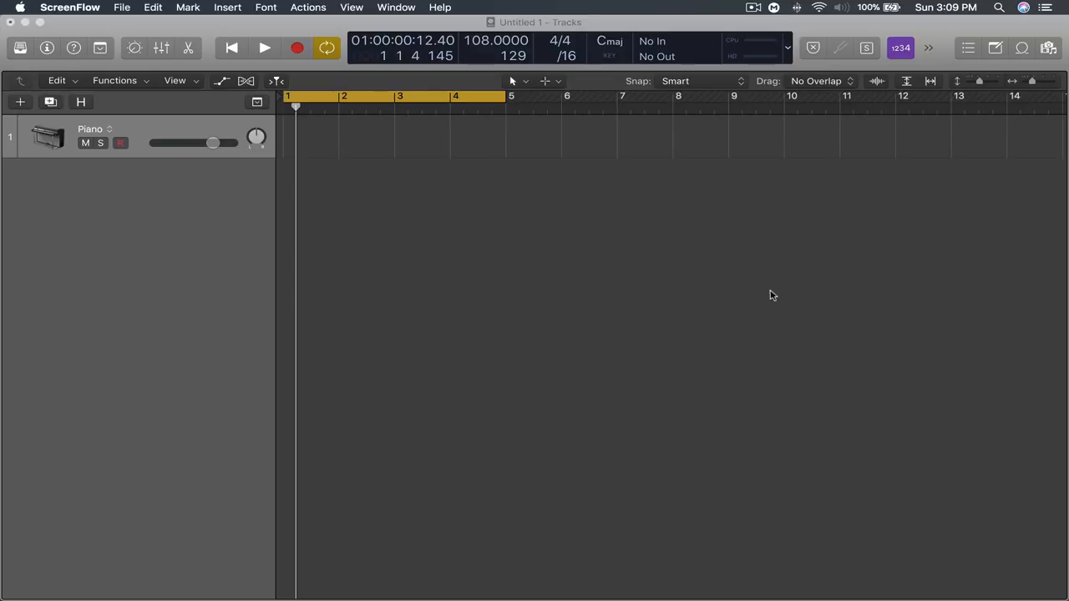
mouse_move(715, 276)
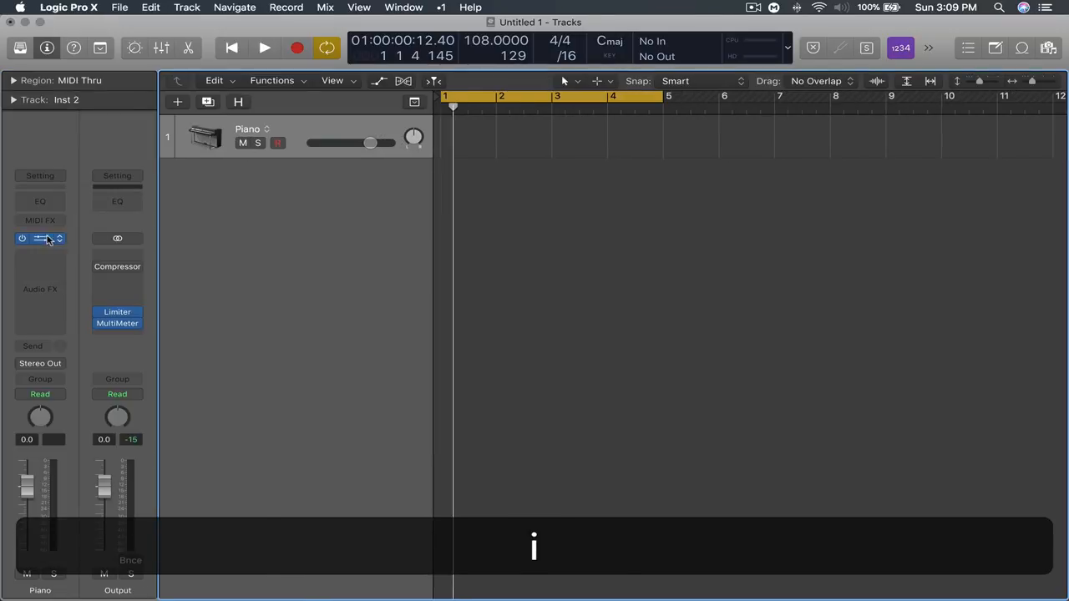
Step: Add Chord Trigger to the Piano track with the Major triad preset and test it
click(41, 239)
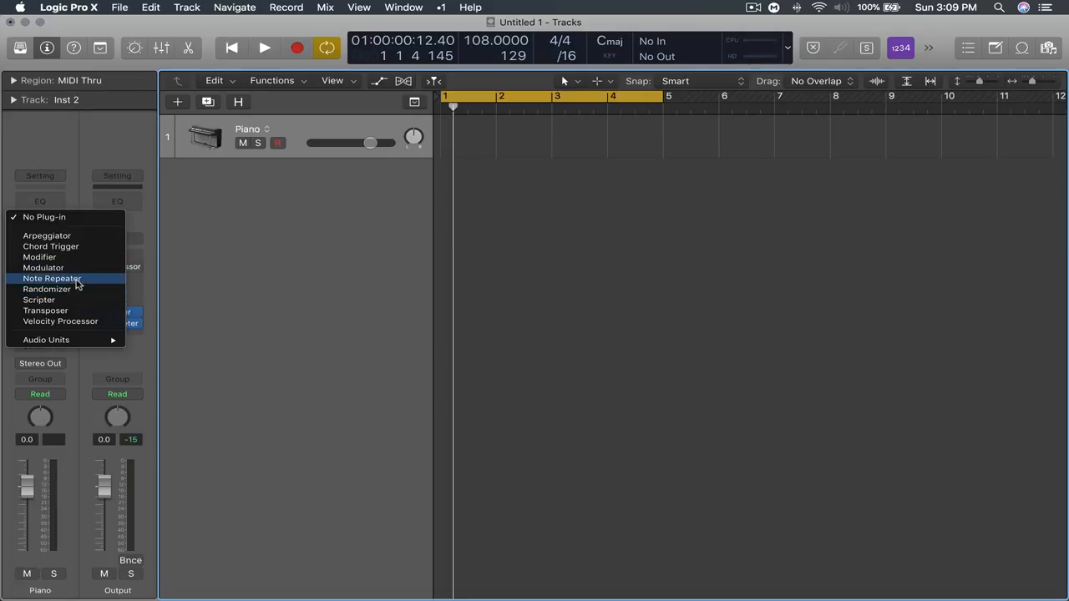
mouse_move(51, 246)
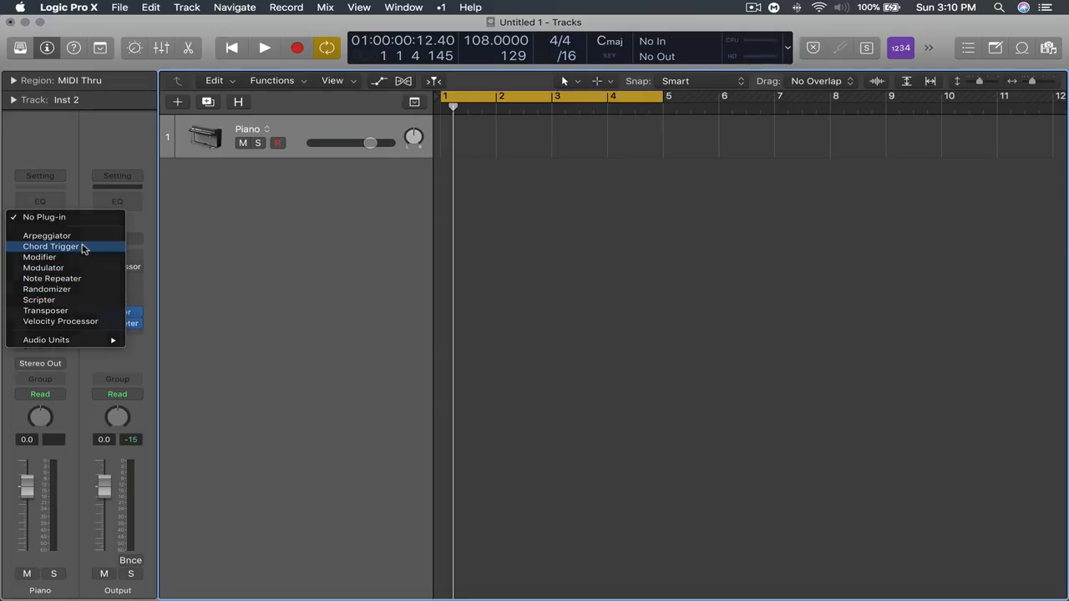
click(51, 247)
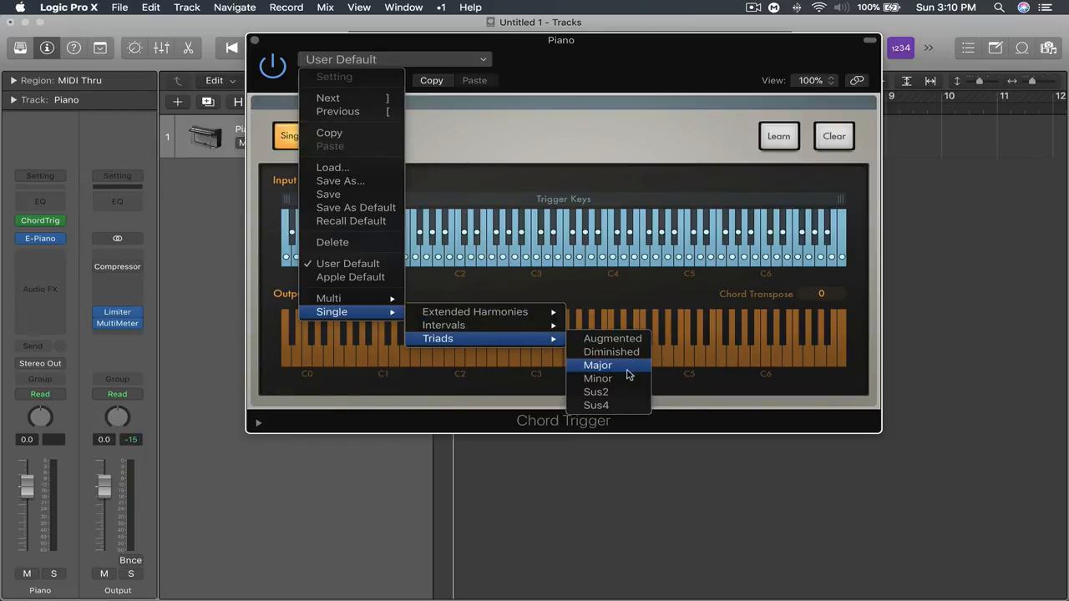
click(597, 365)
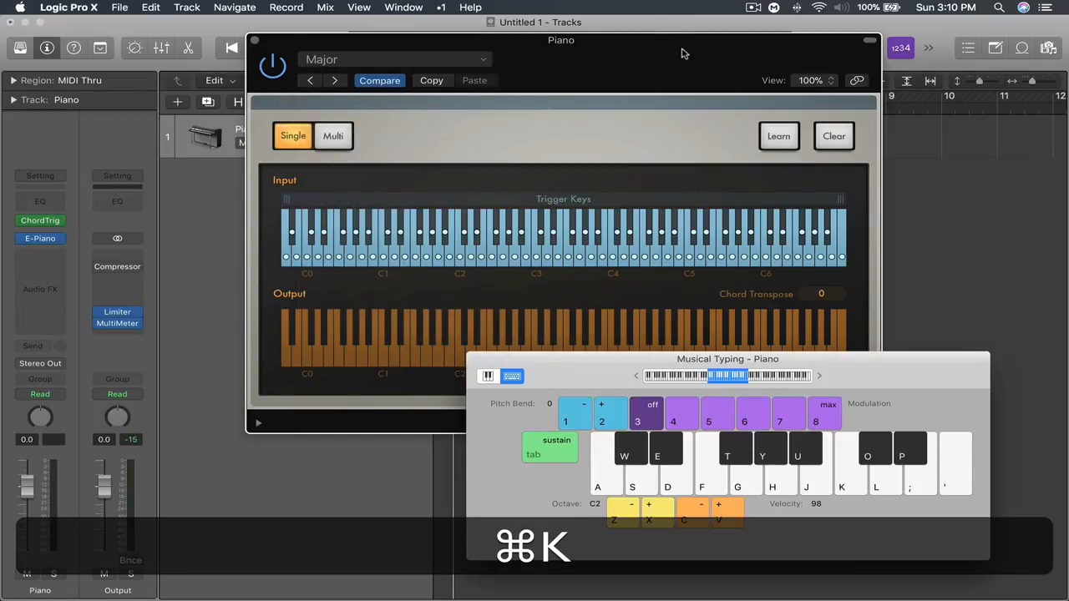
key(d)
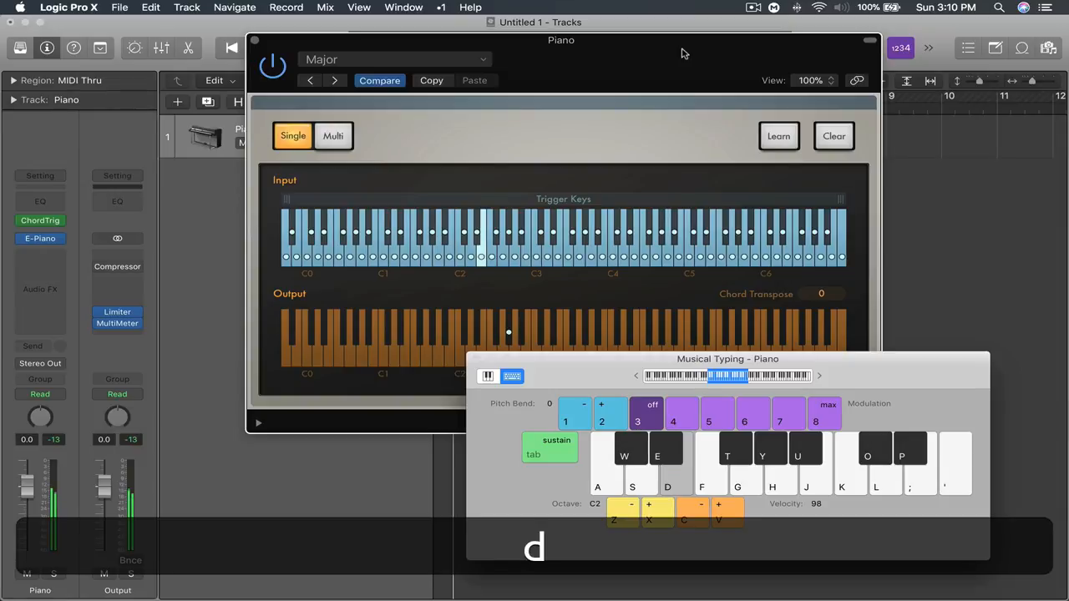
key(cmd+k)
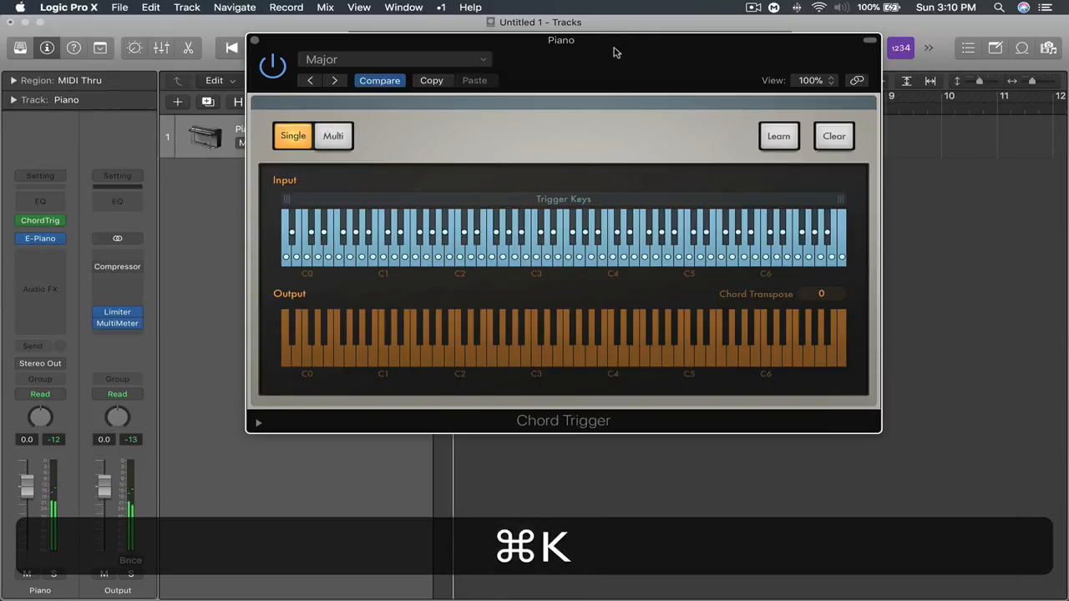
Step: Insert a Transposer after Chord Trigger set to G# Natural Minor, test it, then hide windows
click(39, 220)
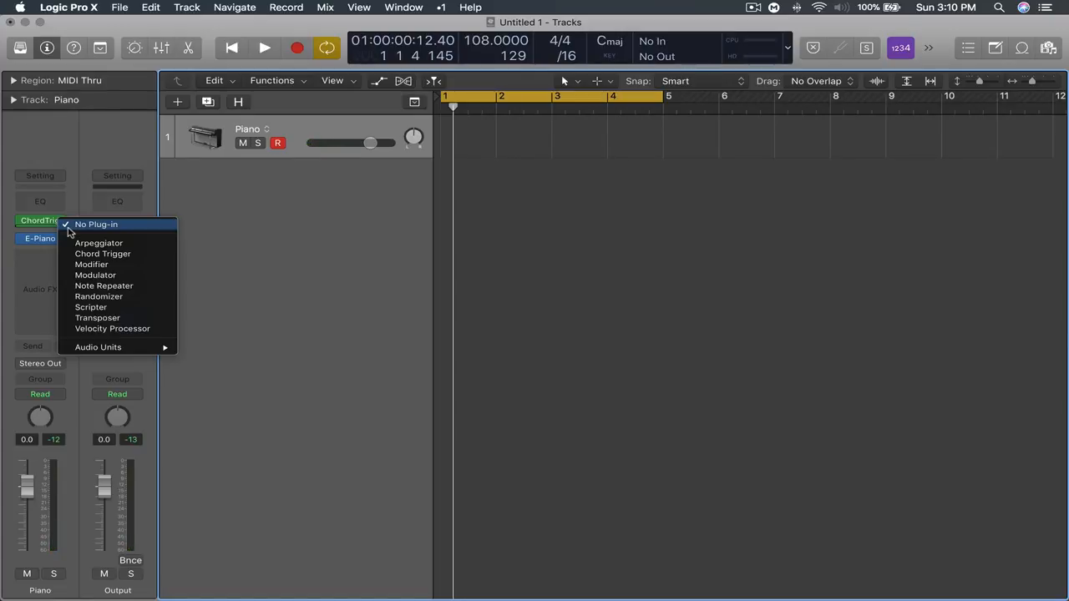
mouse_move(113, 328)
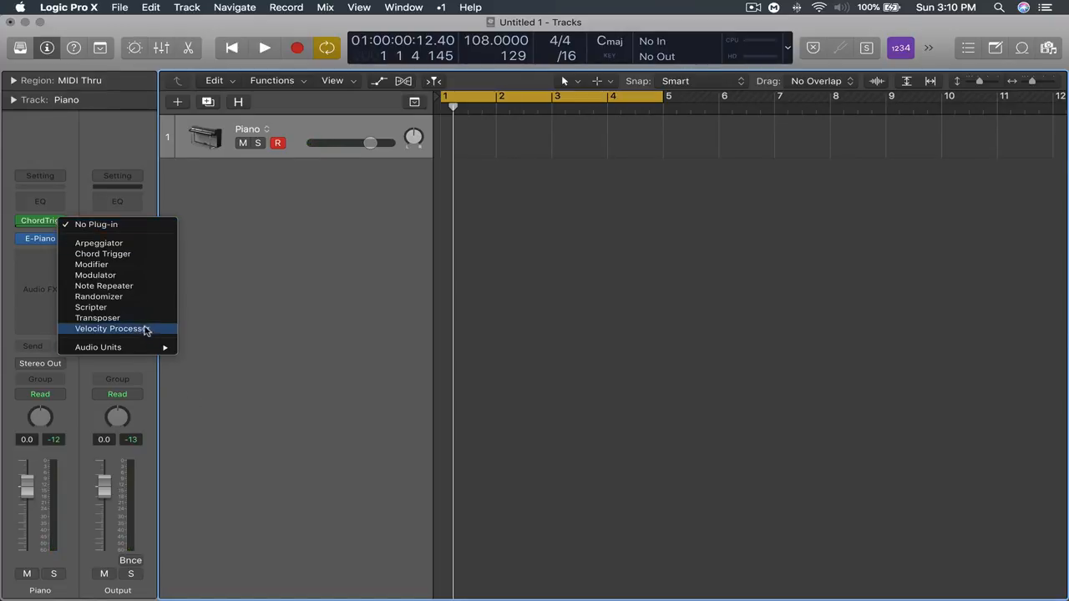
mouse_move(143, 318)
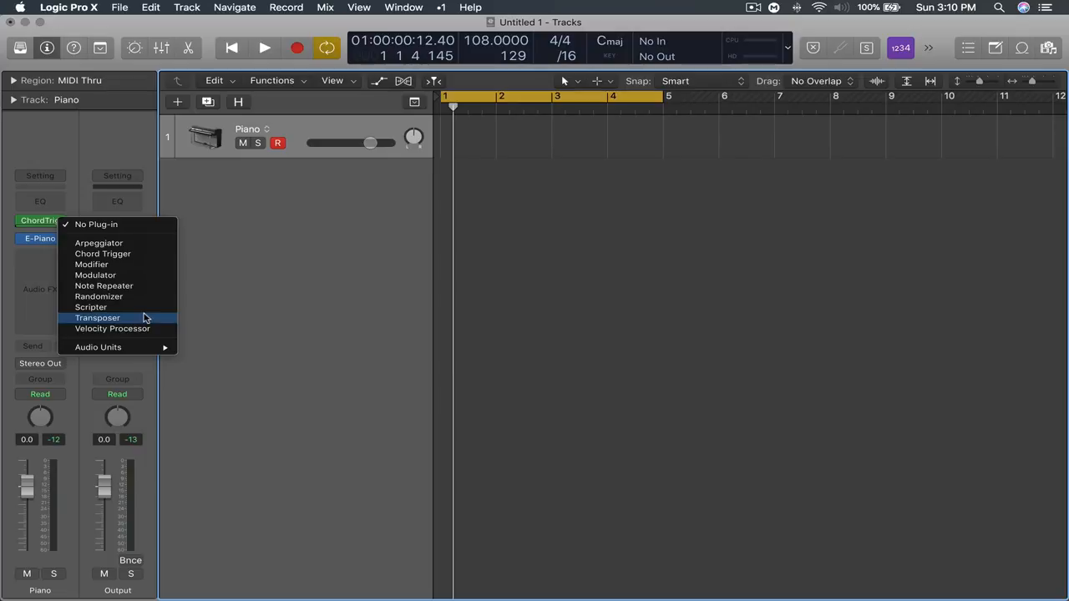
click(97, 317)
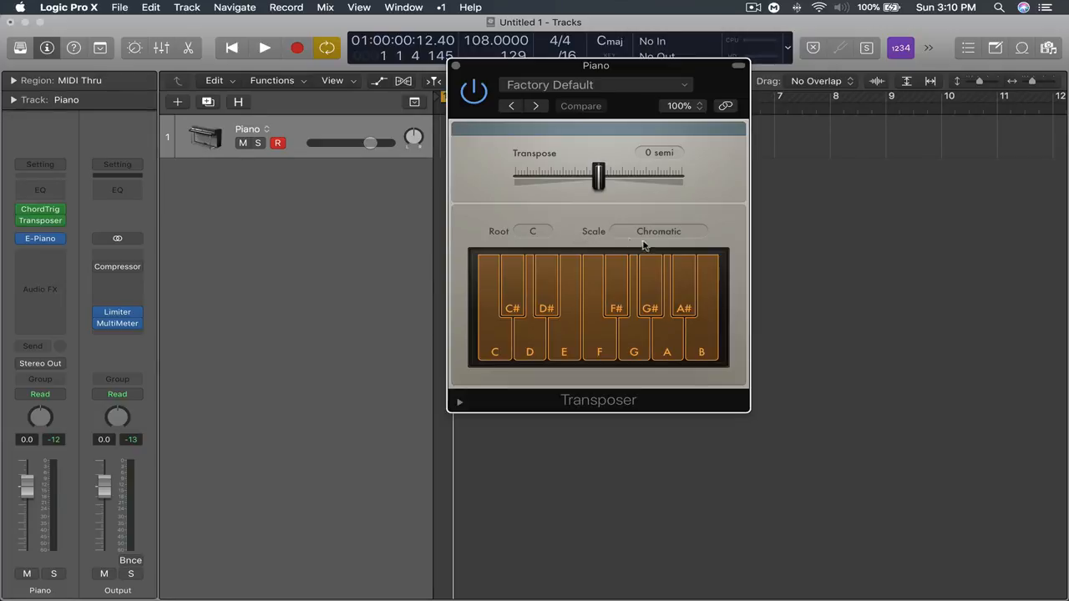
mouse_move(510, 230)
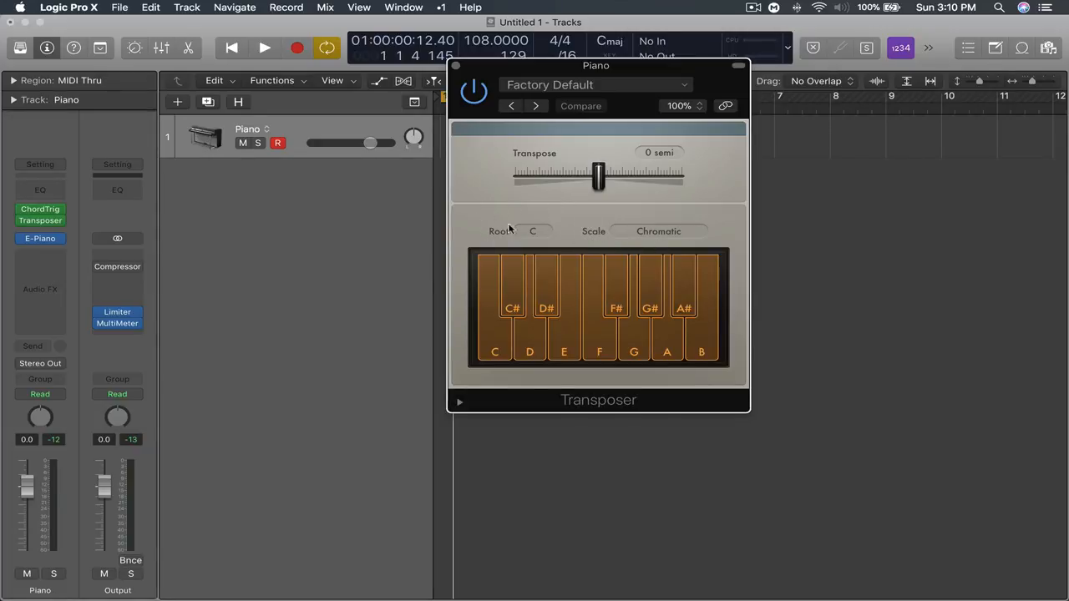
click(659, 231)
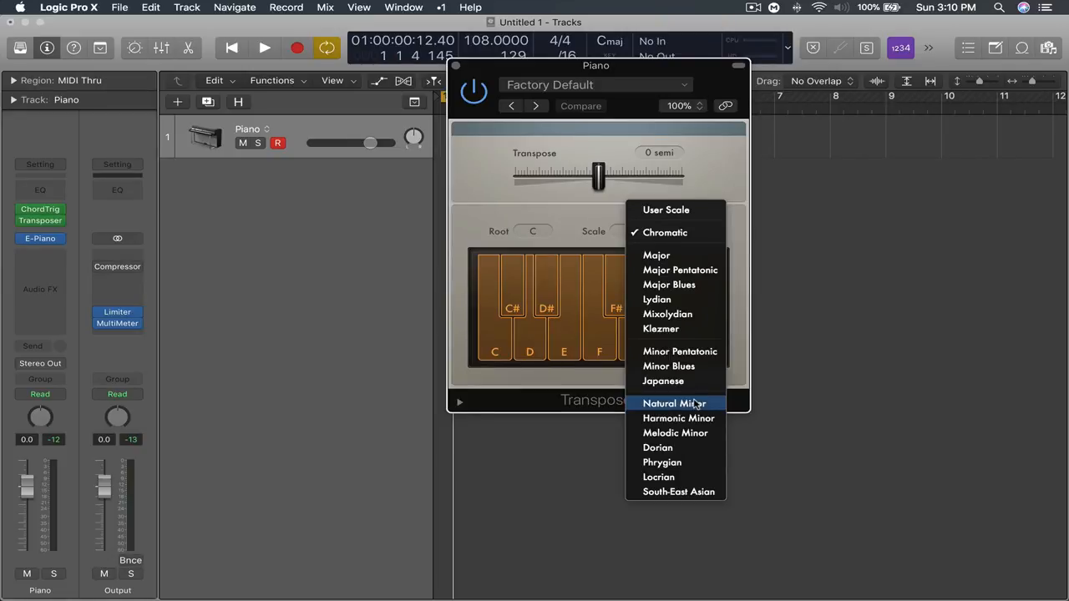
click(674, 403)
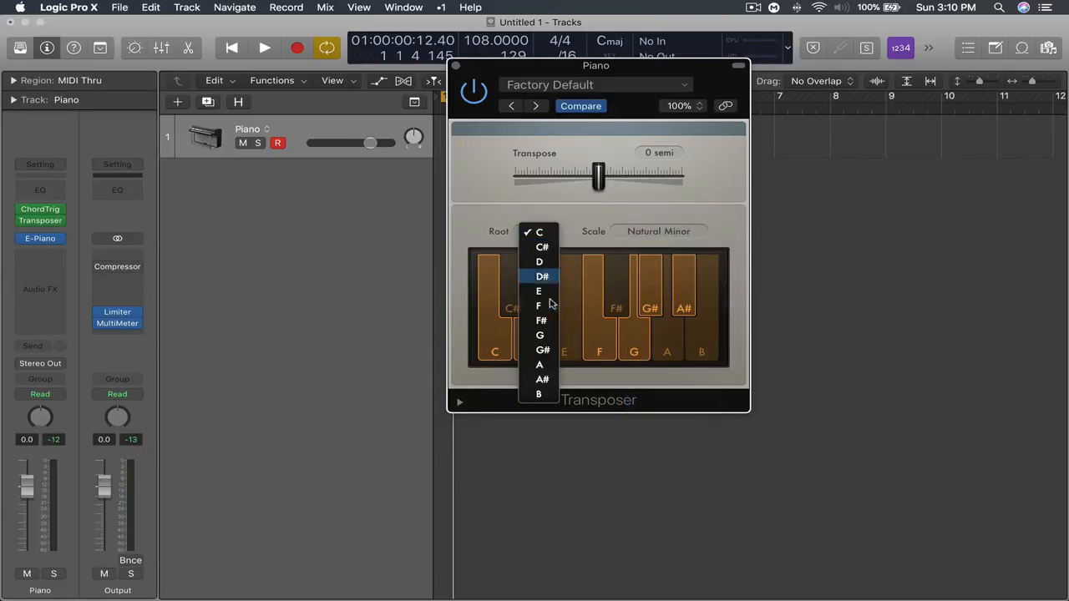
click(543, 350)
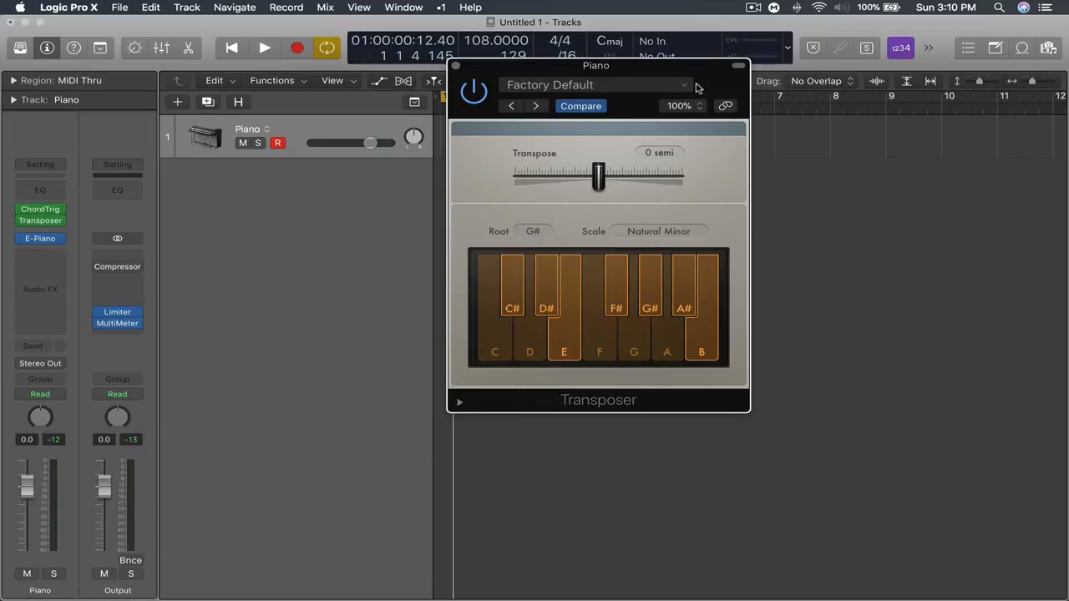
key(cmd+k)
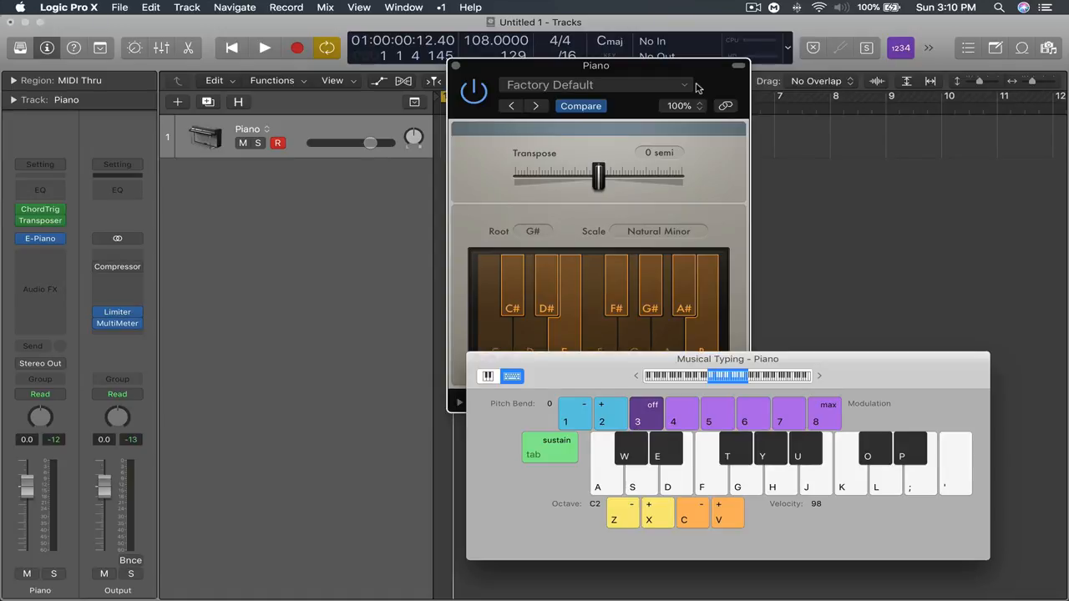
key(cmd+v)
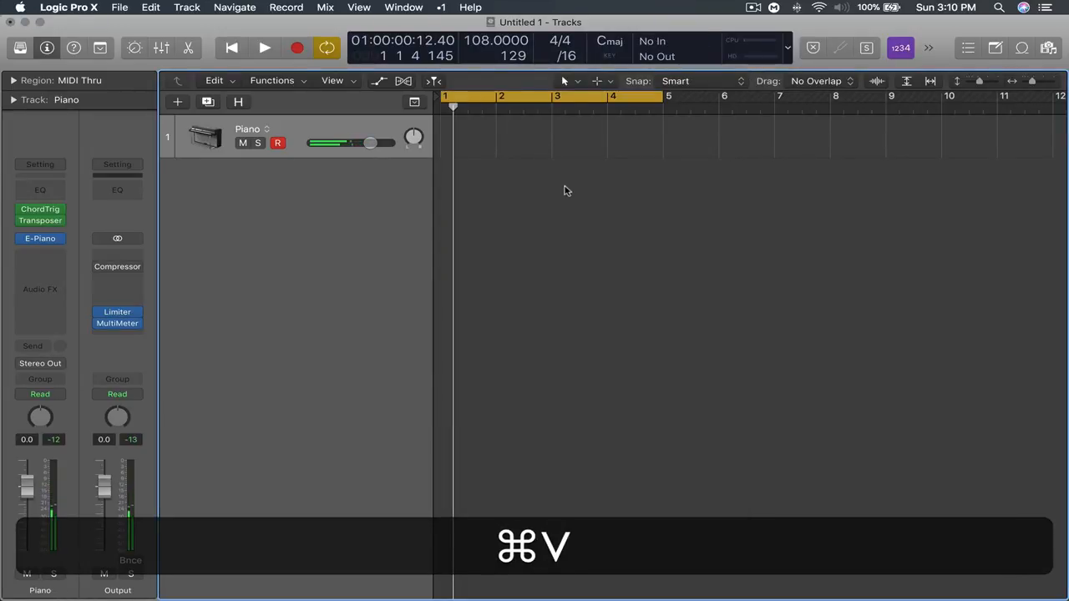
Step: Record a four-bar, five-note Piano region and show its notes in the Piano Roll
key(cmd+v)
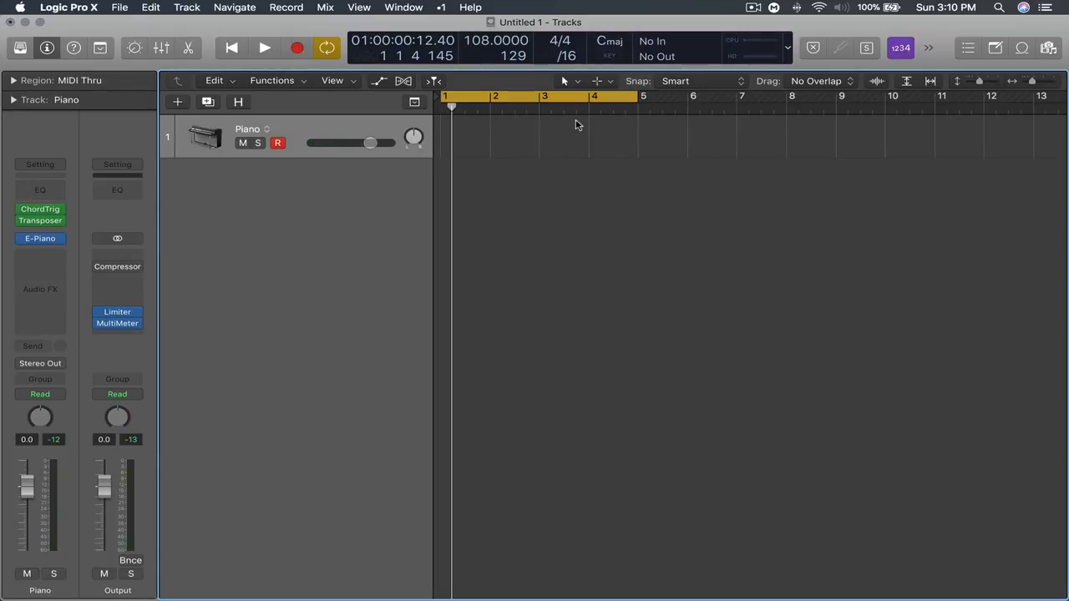
click(264, 47)
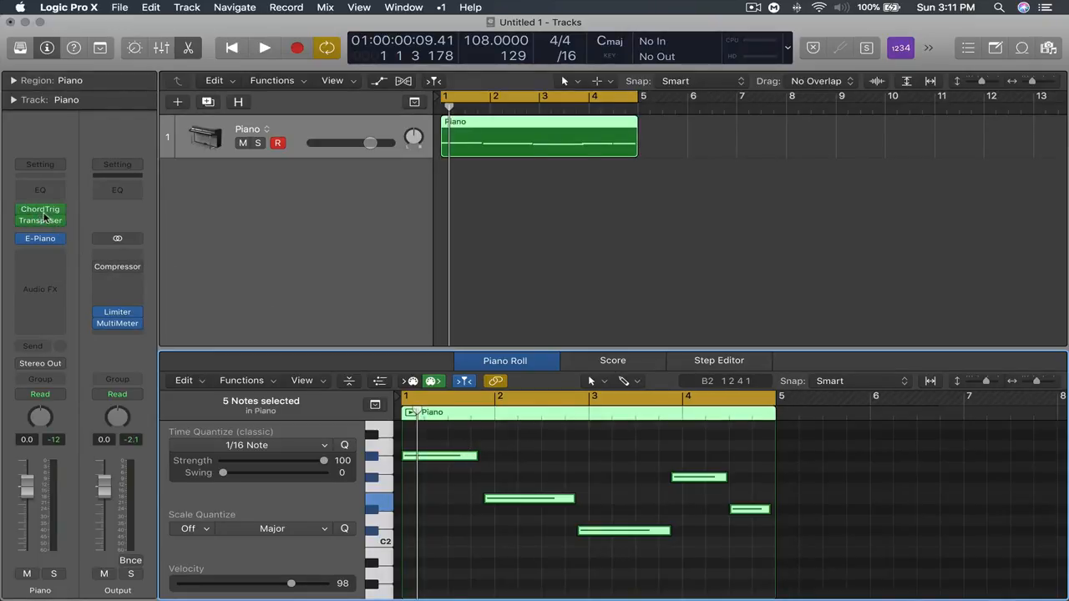
mouse_move(201, 226)
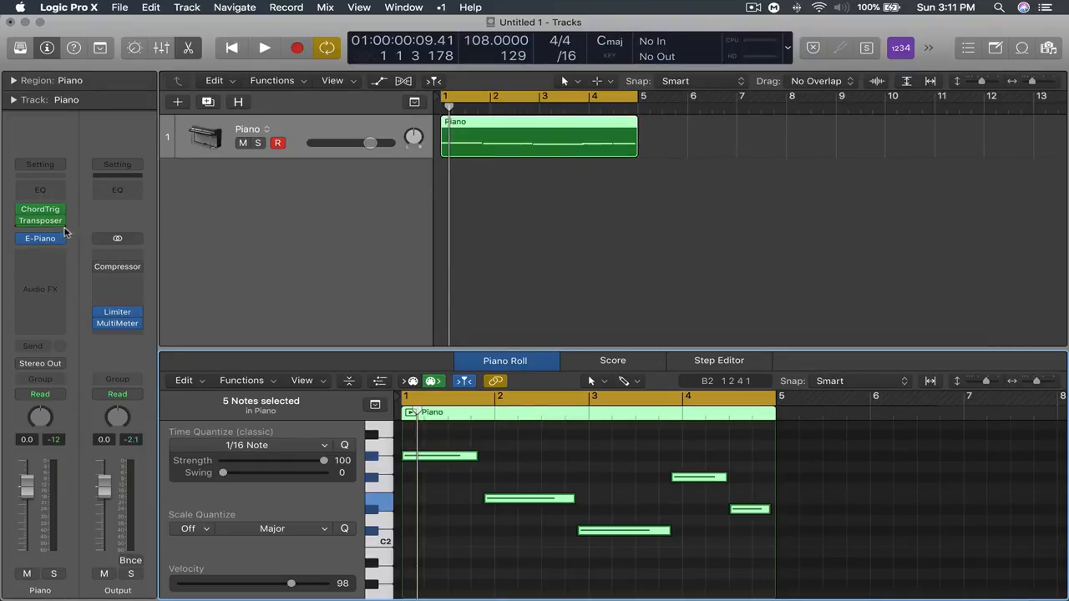
mouse_move(57, 231)
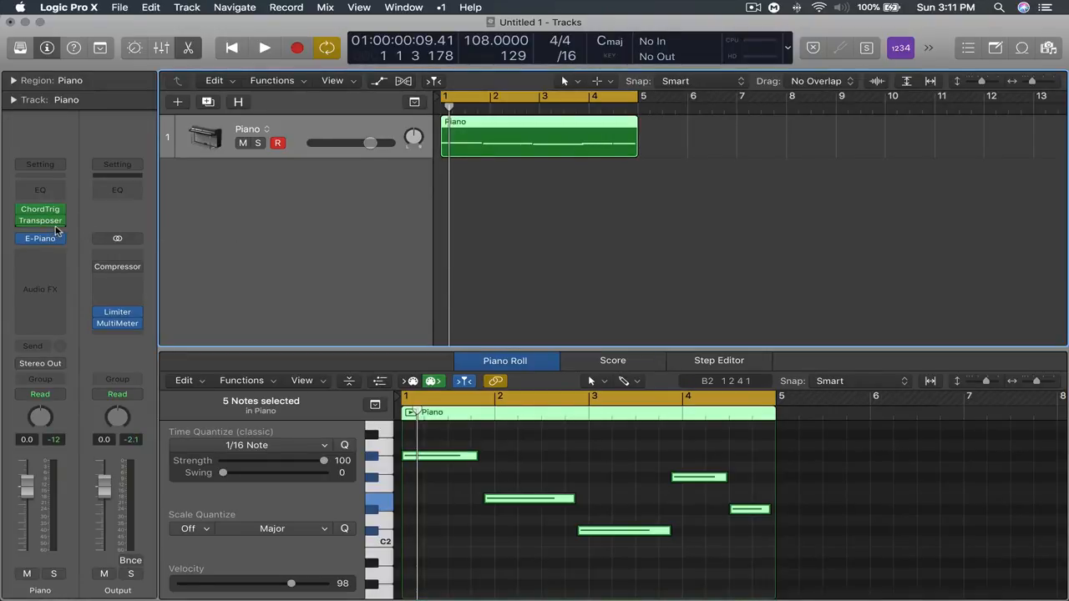
Step: Add Midi FX Freeze after Transposer, close the editor, and play the chords
click(40, 215)
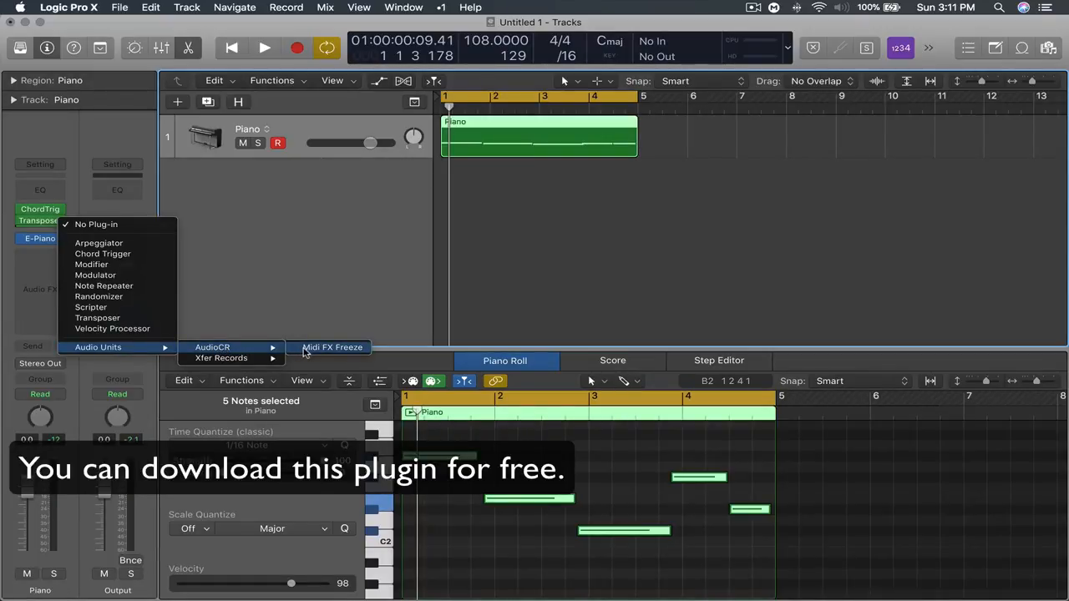
click(333, 347)
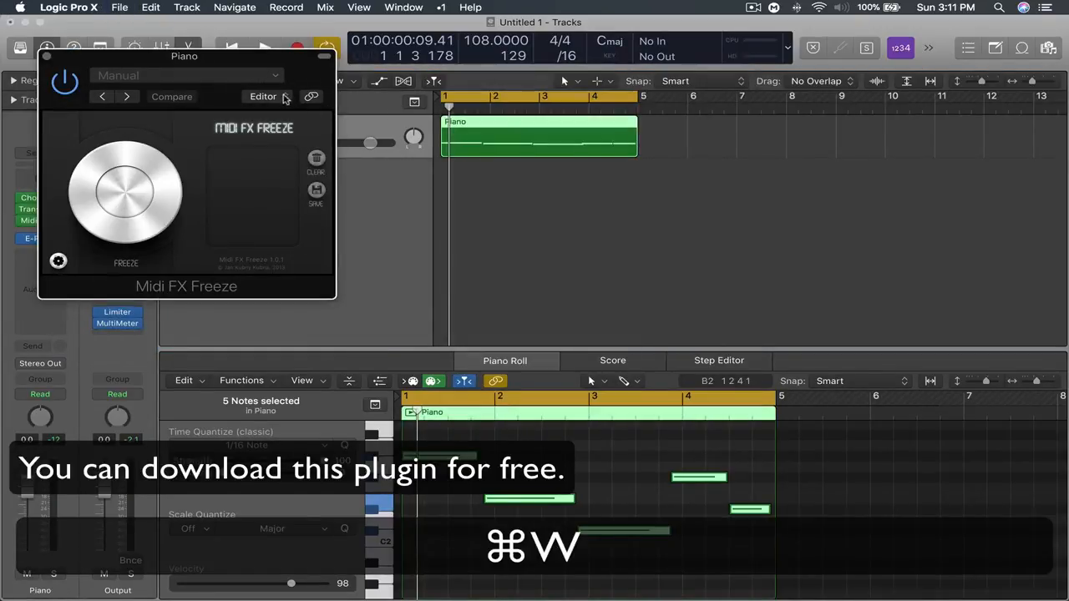
key(cmd+w)
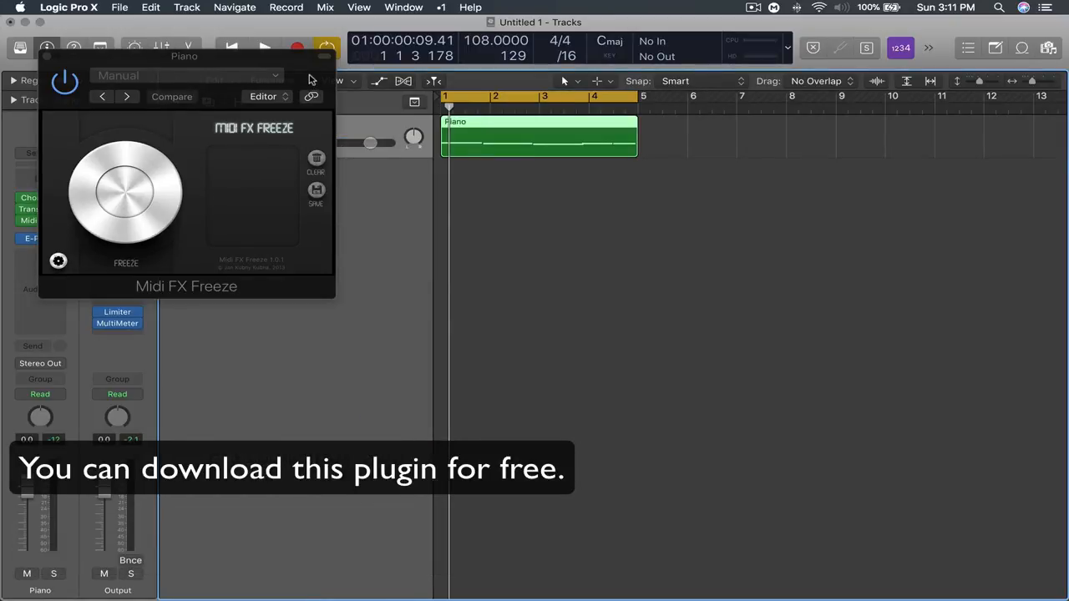
drag(184, 56, 401, 56)
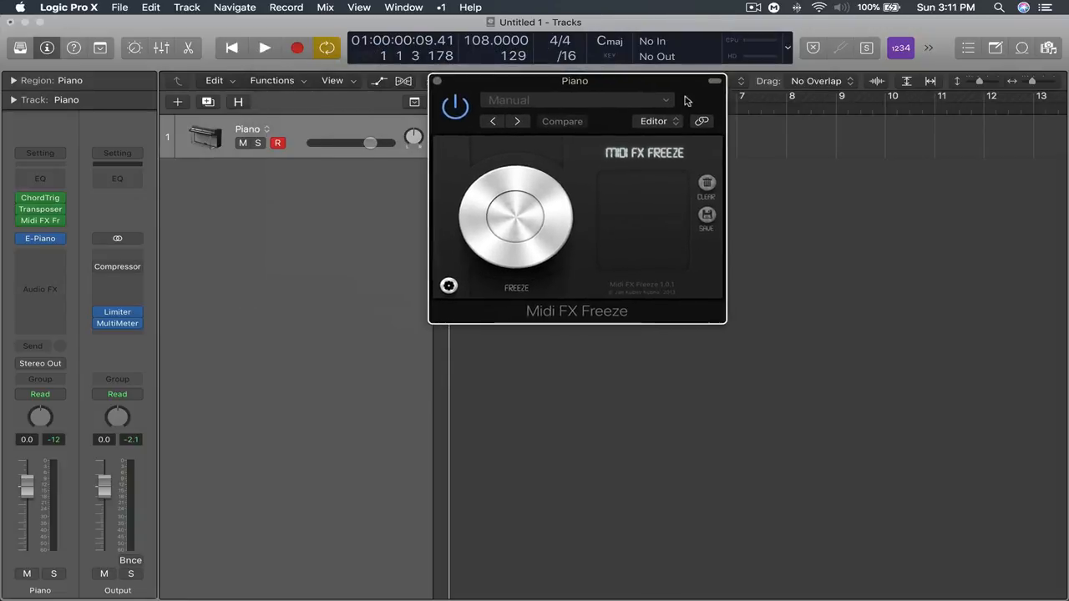
click(264, 47)
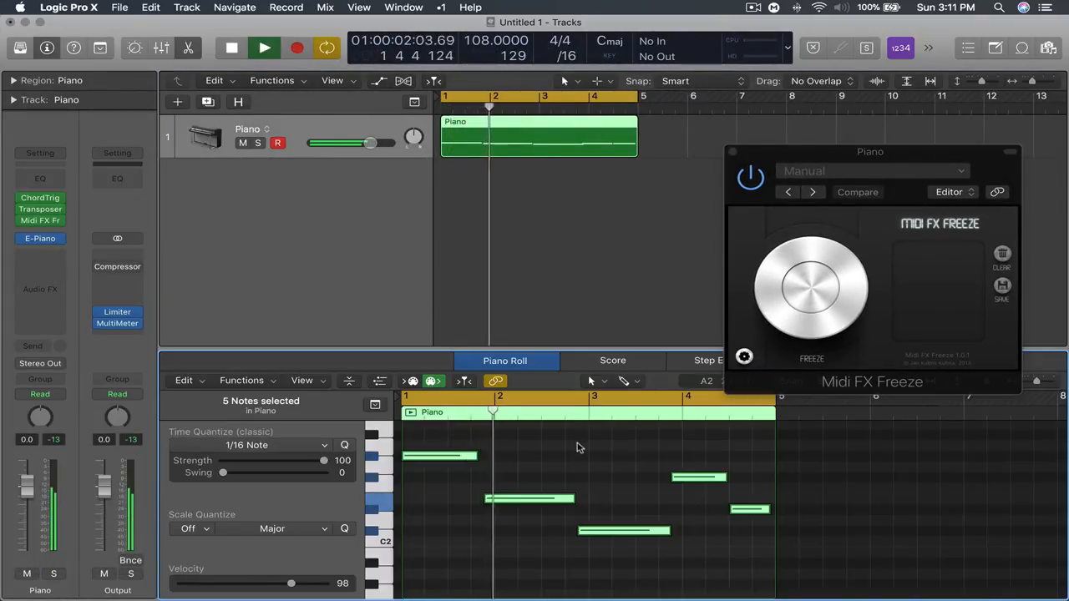
click(232, 47)
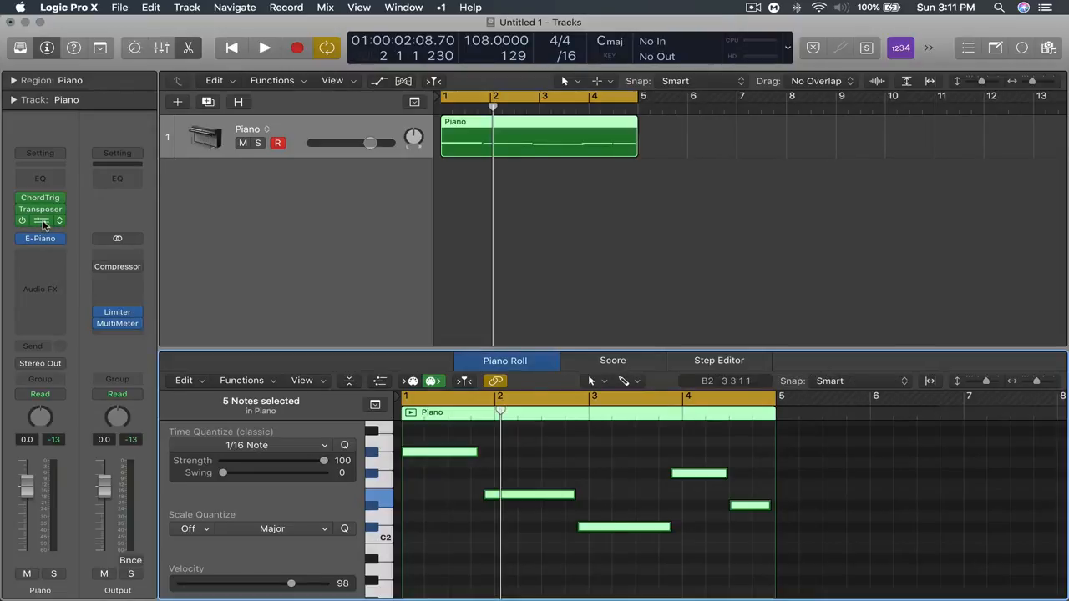
Step: Open the Midi FX Freeze plugin window and engage Freeze to capture the chords
click(40, 219)
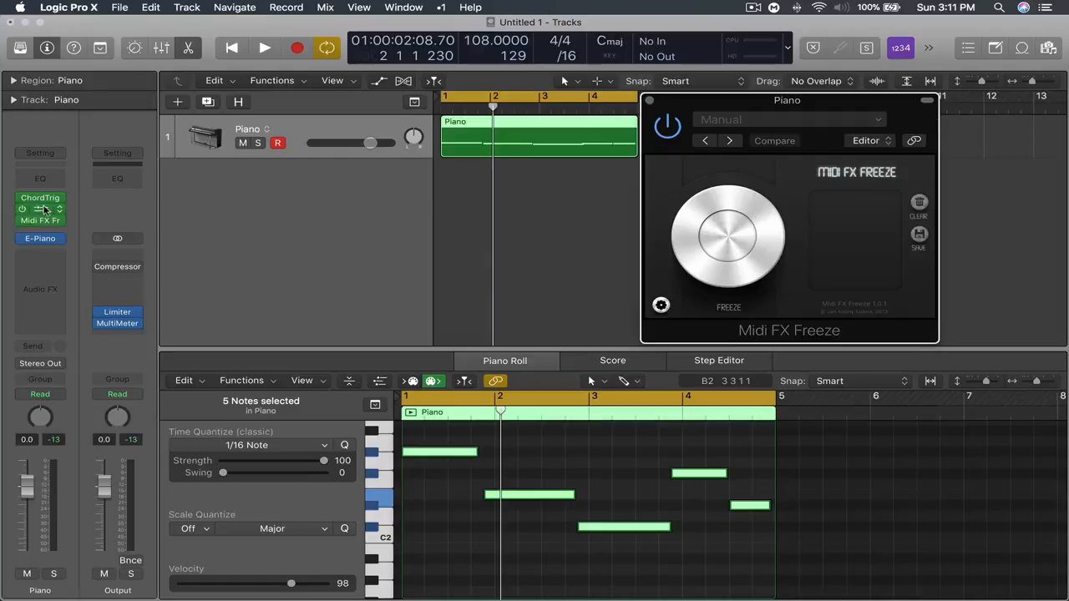
click(40, 209)
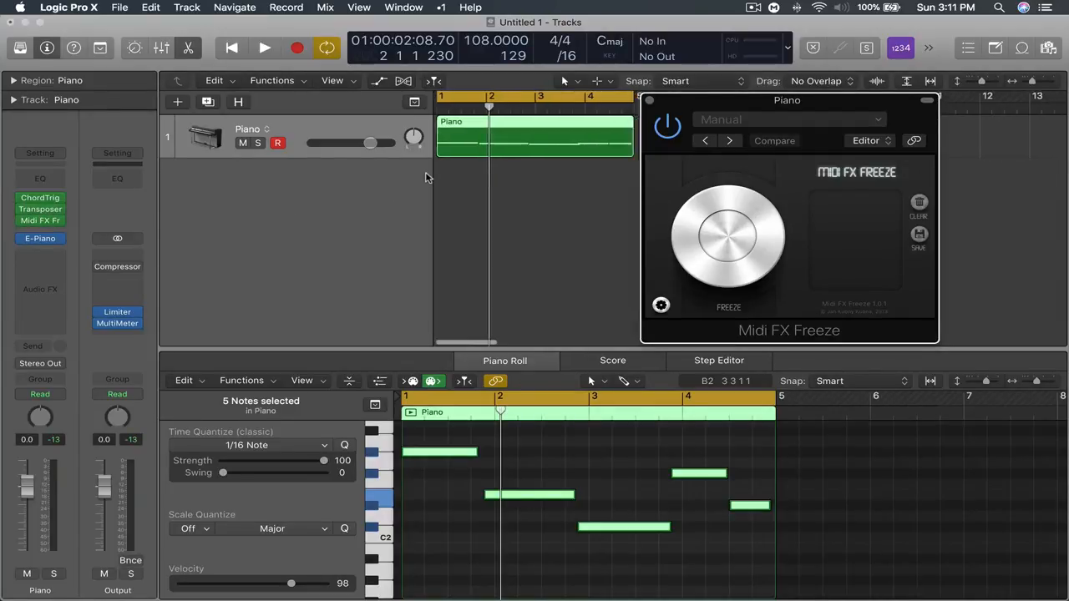
mouse_move(739, 236)
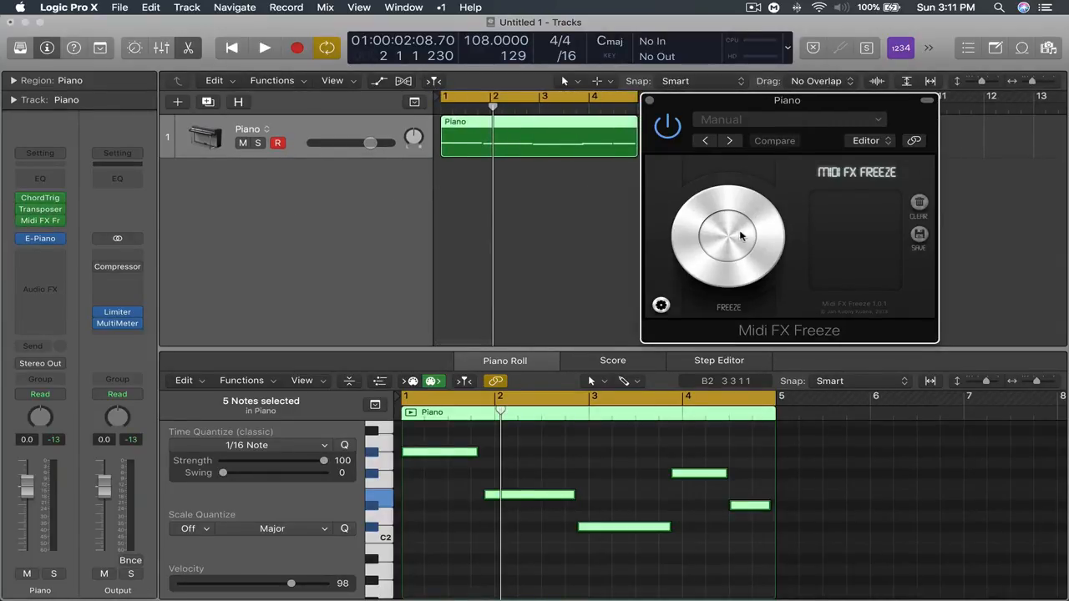
click(727, 236)
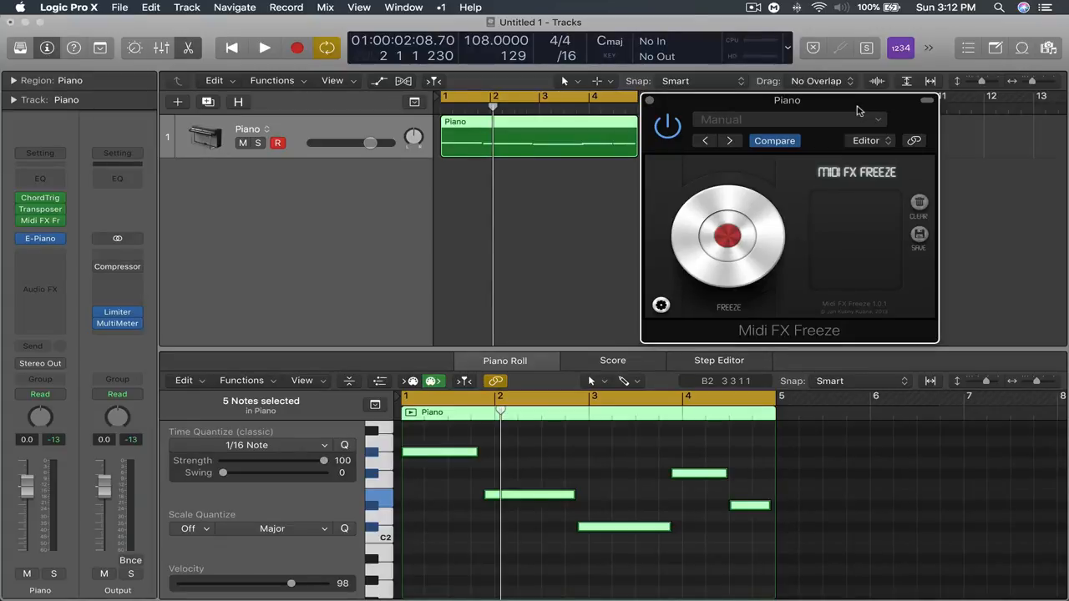
Step: Stop playback to end the Midi FX Freeze capture
click(264, 48)
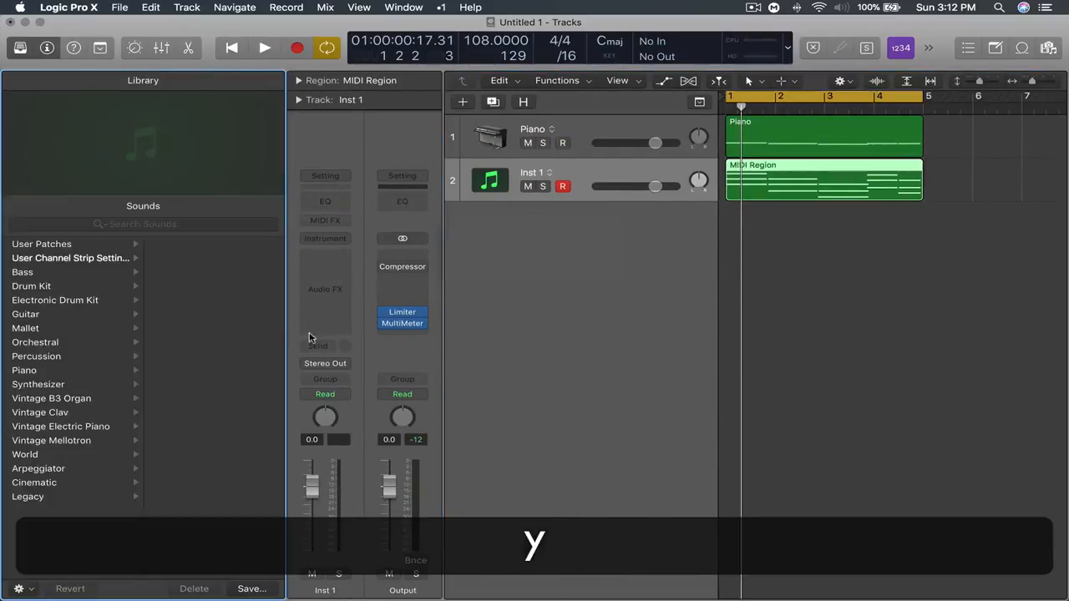
Step: Give the chord track the Synthesizer > Pad > Emotional Machines sound and audition it solo
click(38, 384)
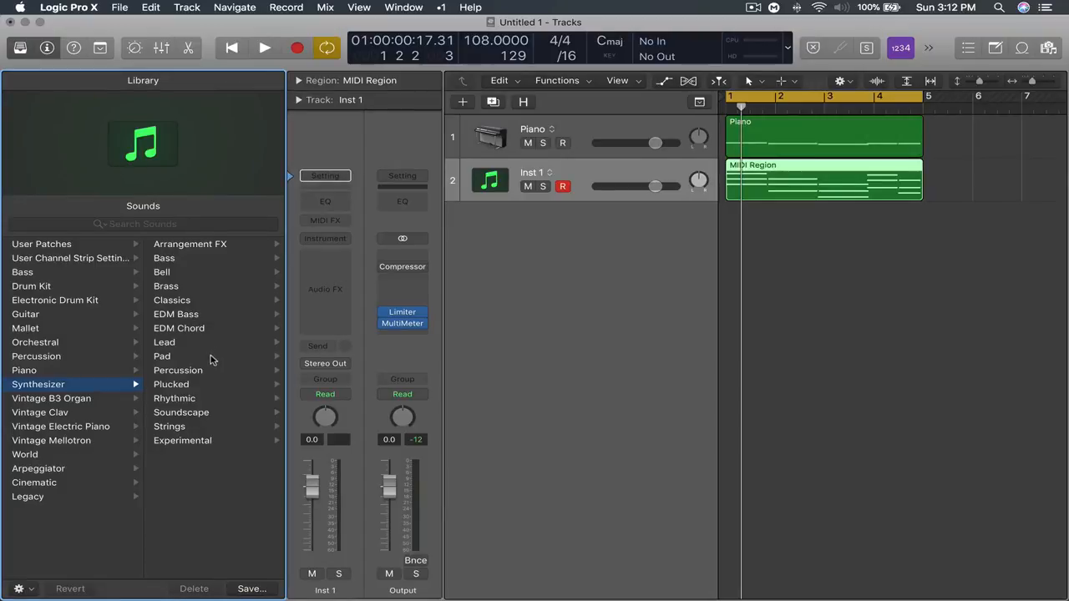
click(161, 356)
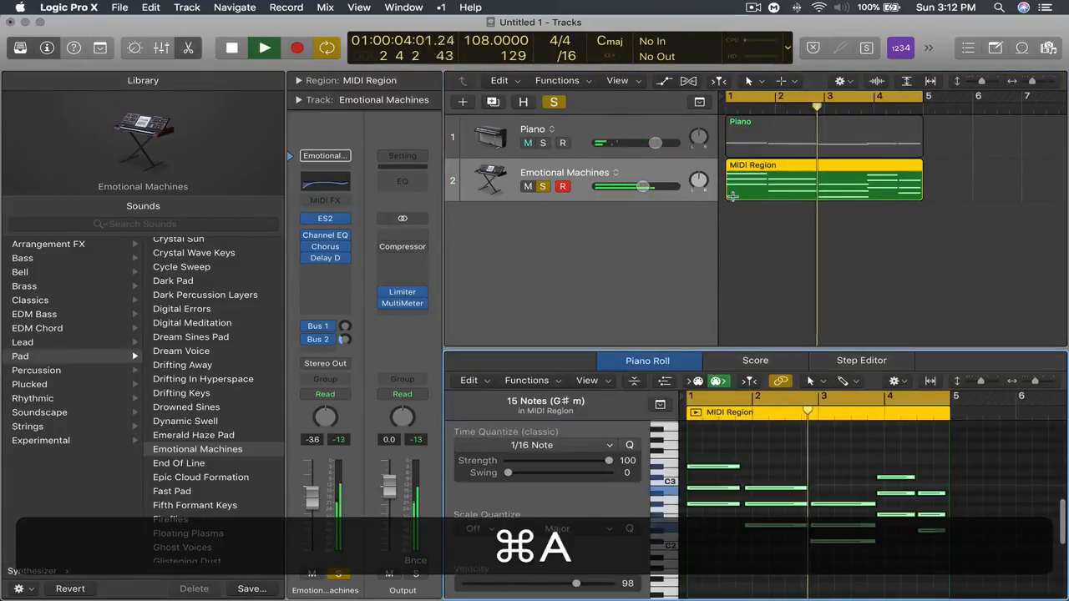
key(cmd+a)
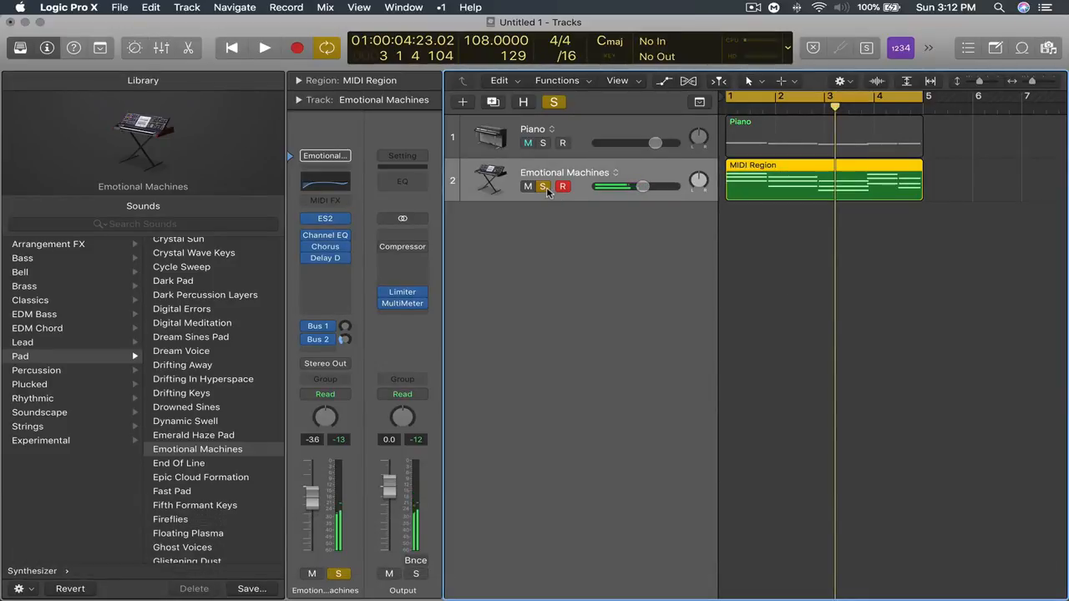
click(543, 186)
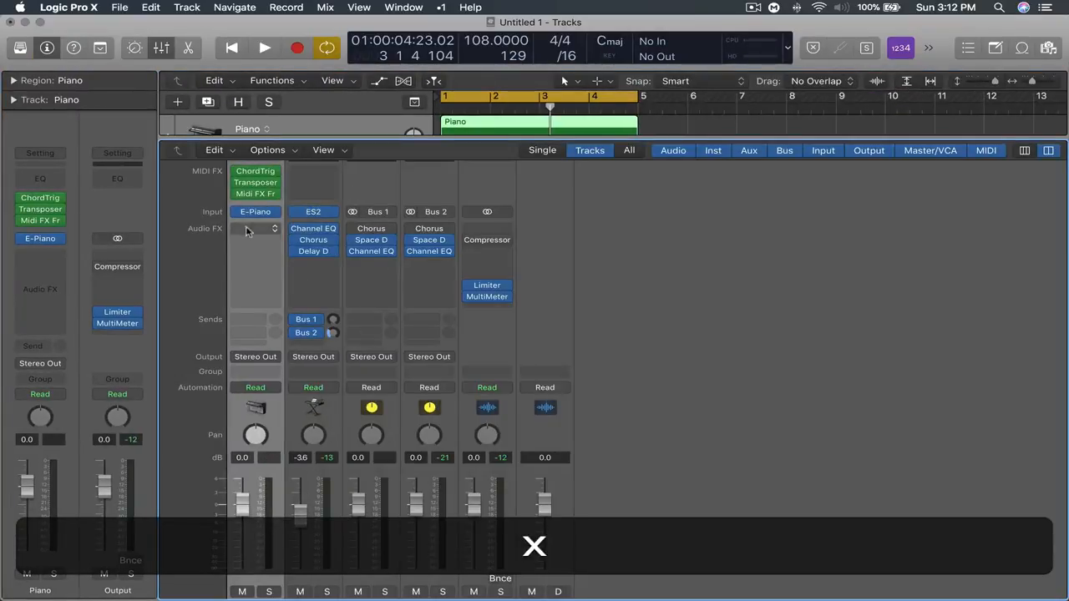
Step: Save the Piano channel strip setting as the 'Harmonizer Scratch' preset
click(254, 169)
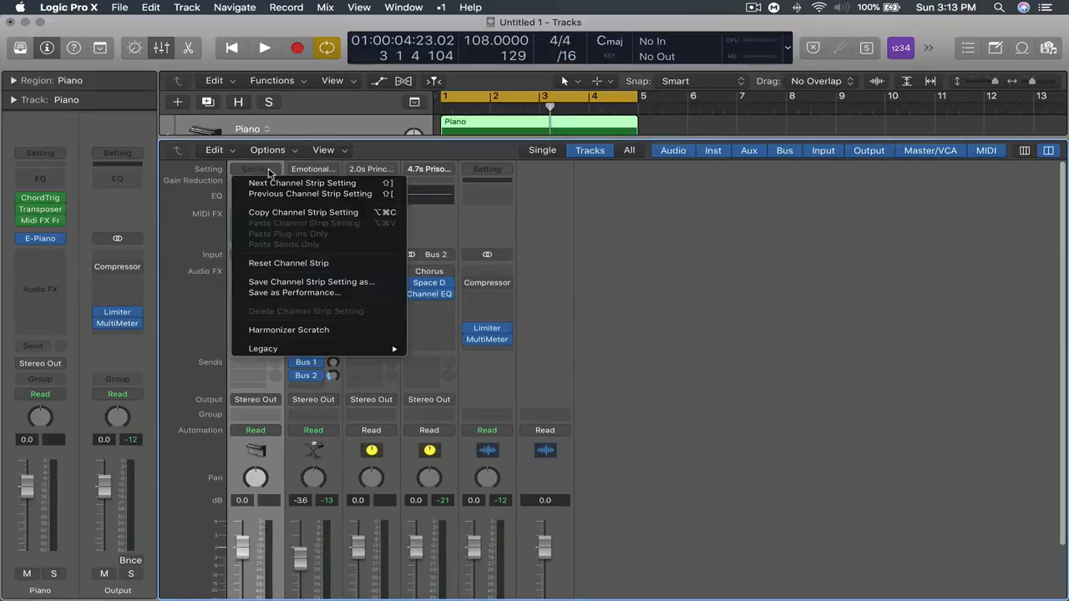
mouse_move(294, 293)
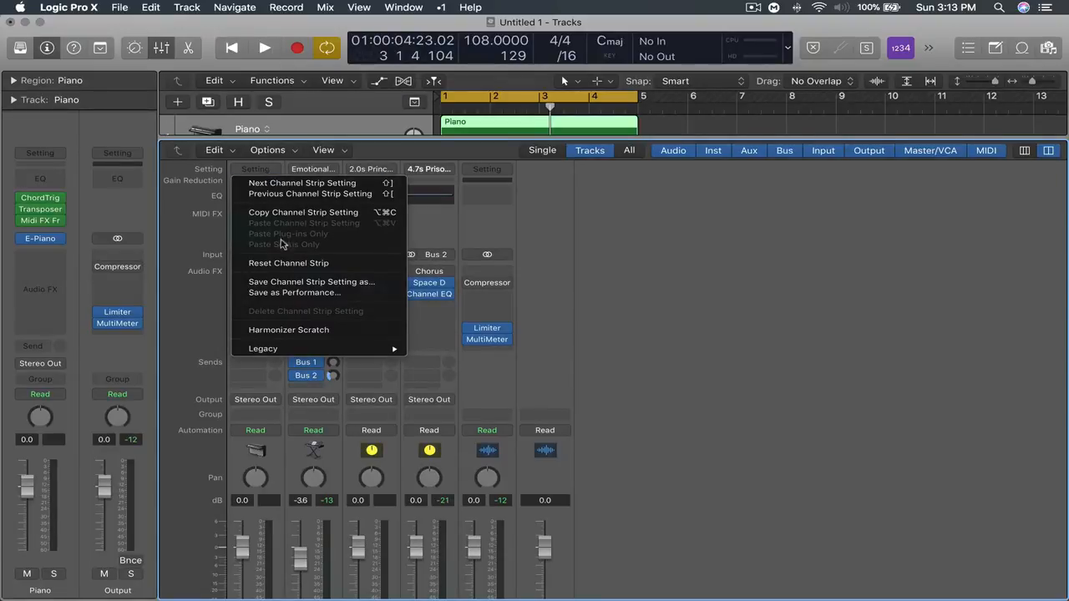
mouse_move(321, 281)
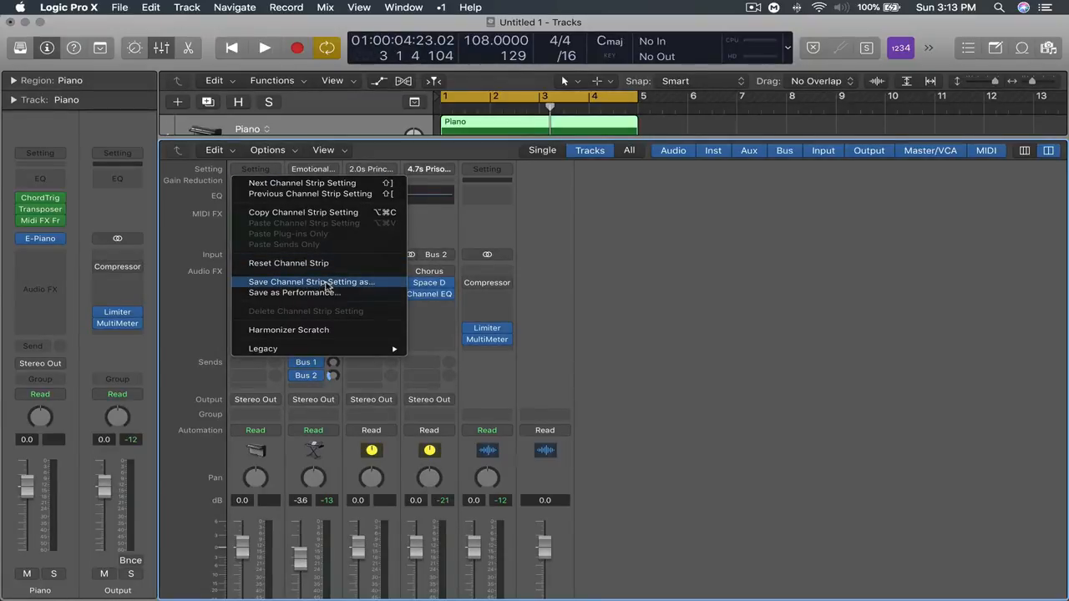
click(312, 281)
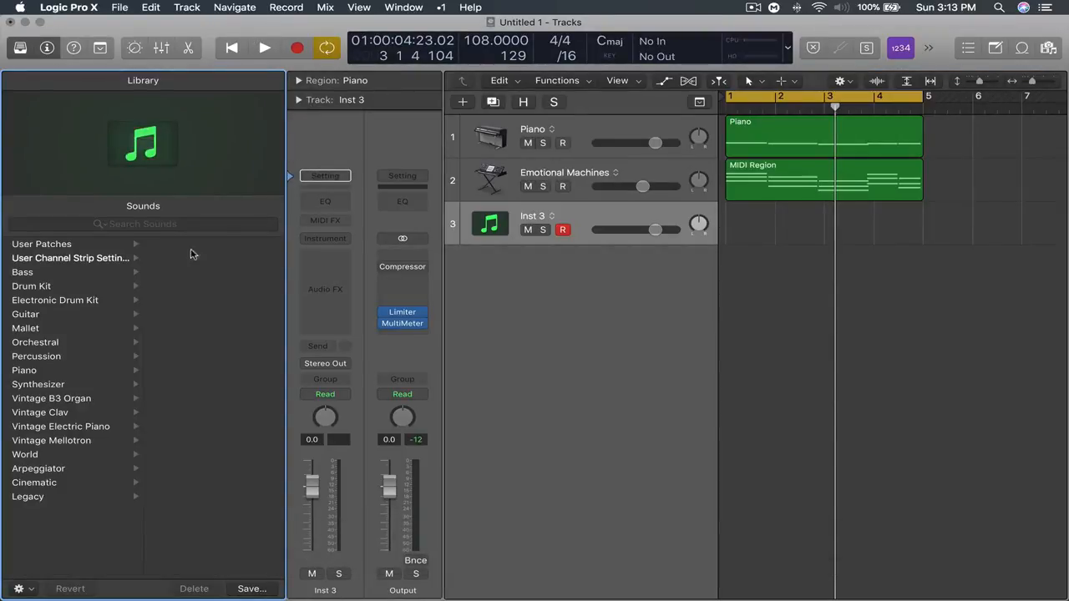
Step: Load the Harmonizer Scratch user channel strip onto track 3 and open its Transposer
click(71, 257)
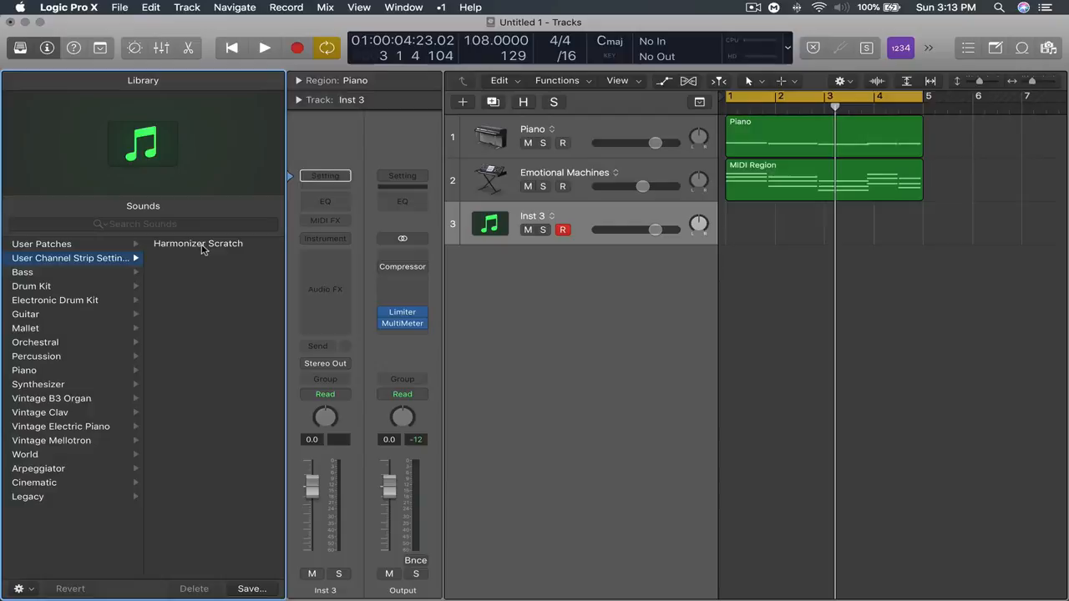
click(198, 243)
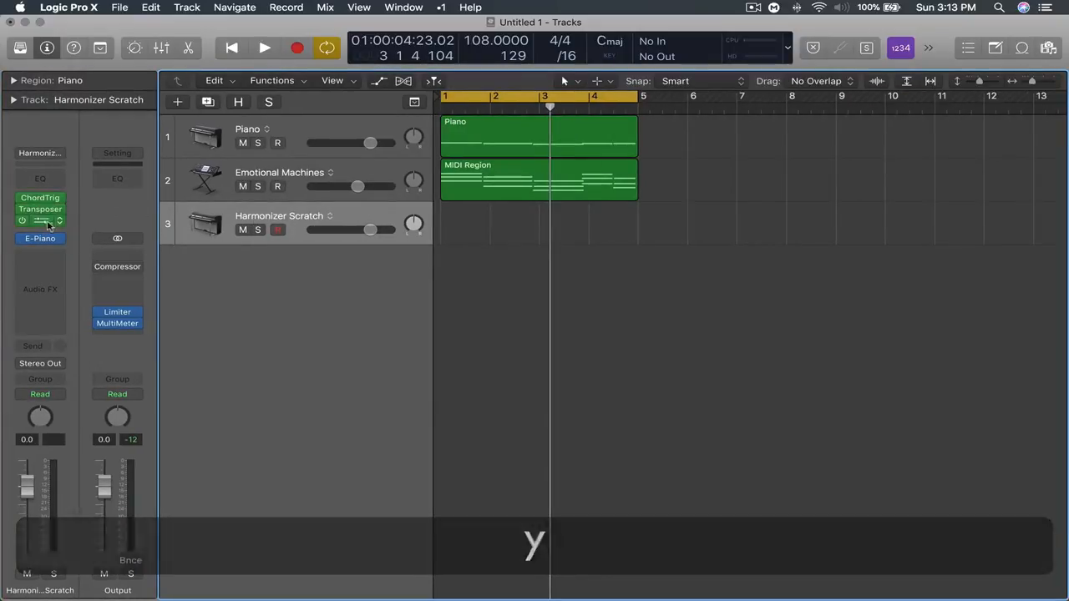
double_click(40, 208)
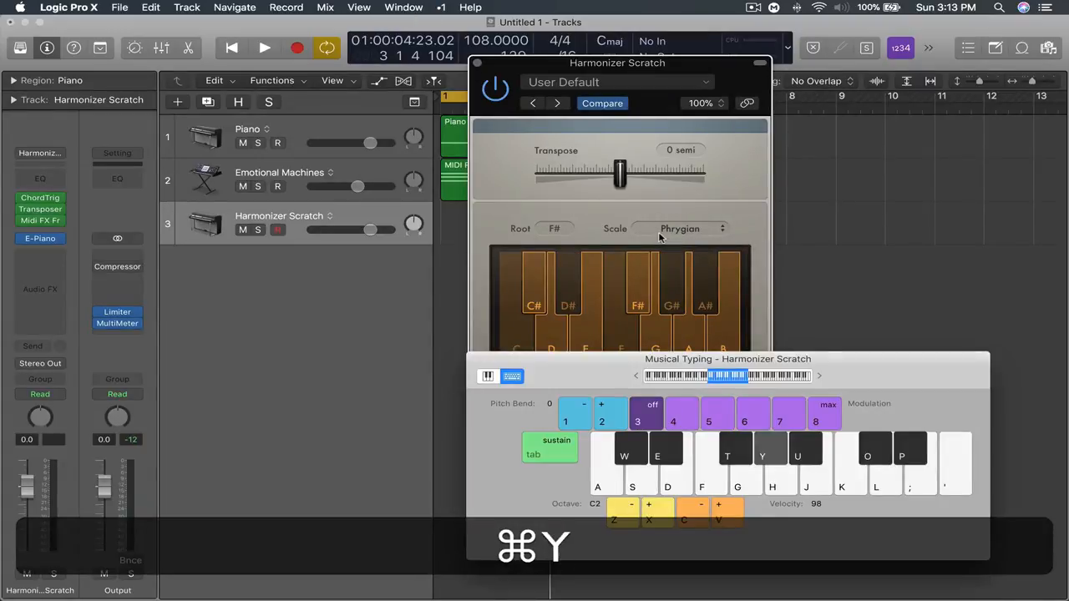
Step: Hide the Musical Typing keyboard
key(w)
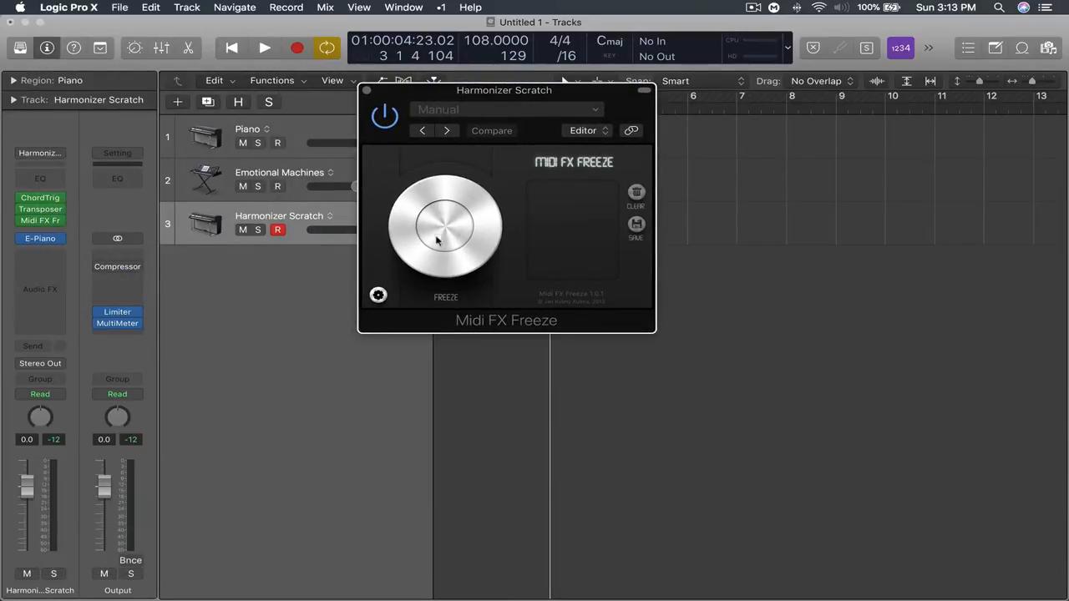
mouse_move(434, 216)
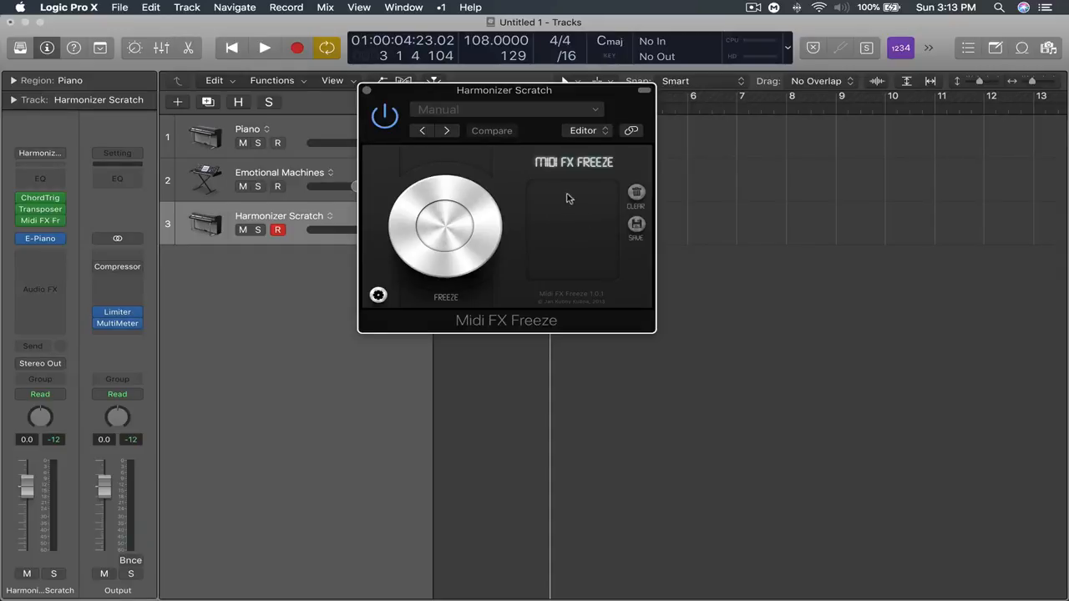
mouse_move(584, 227)
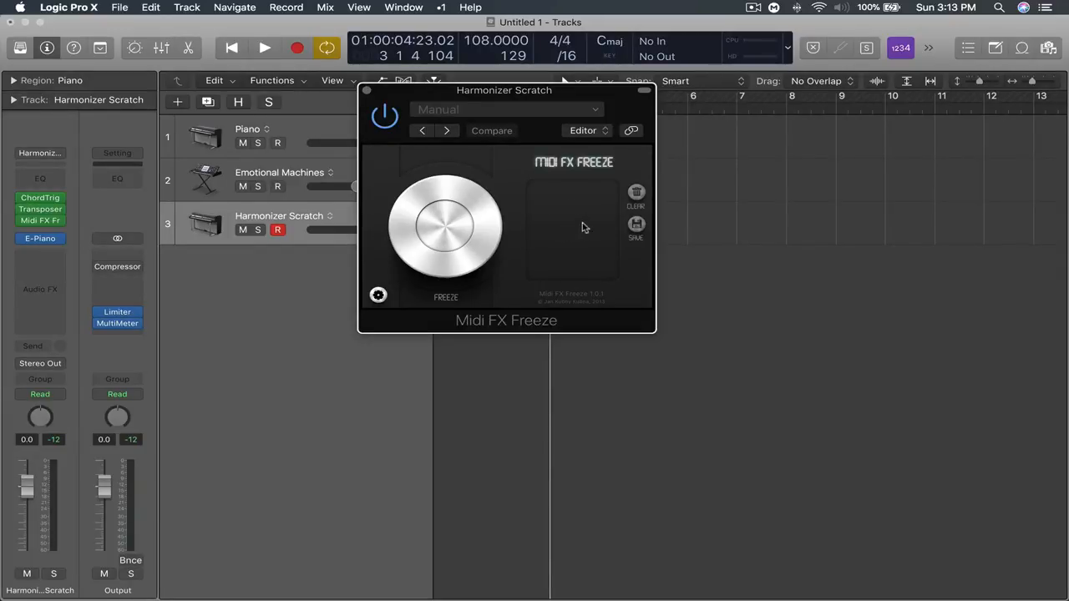
mouse_move(618, 107)
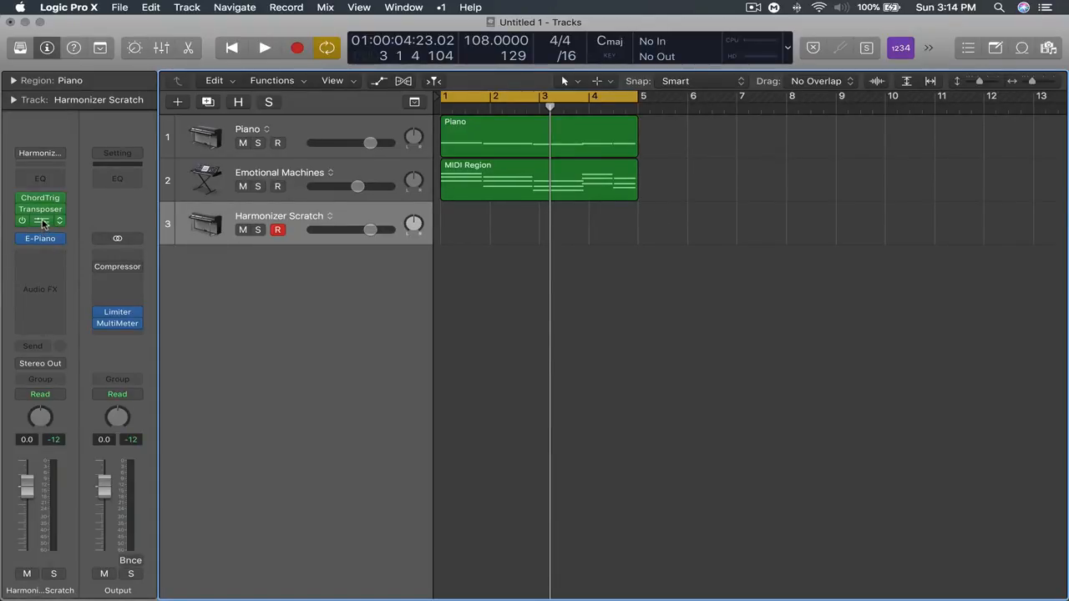
click(40, 220)
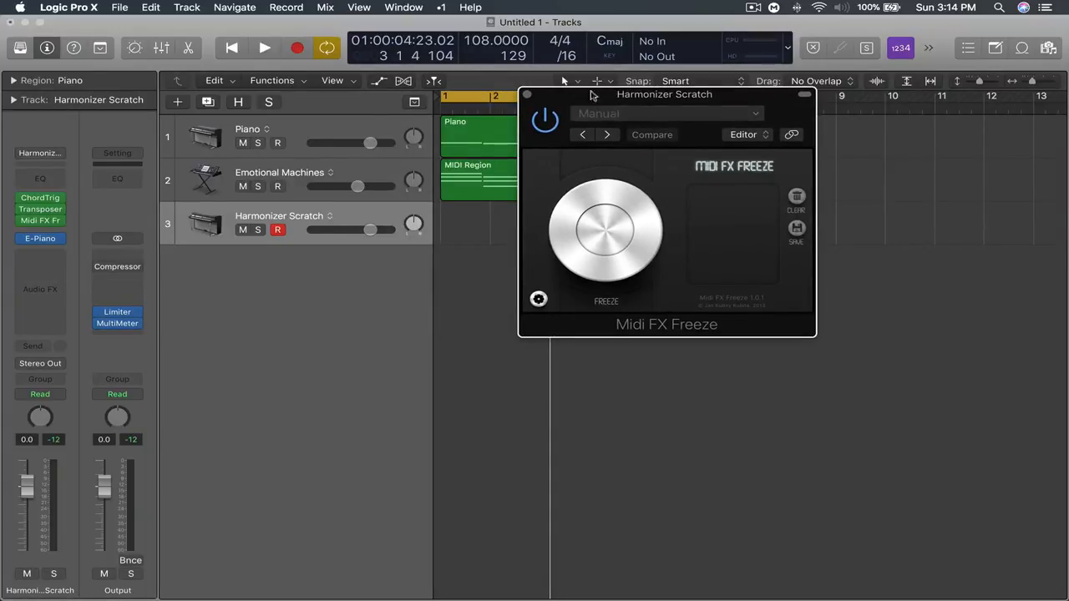